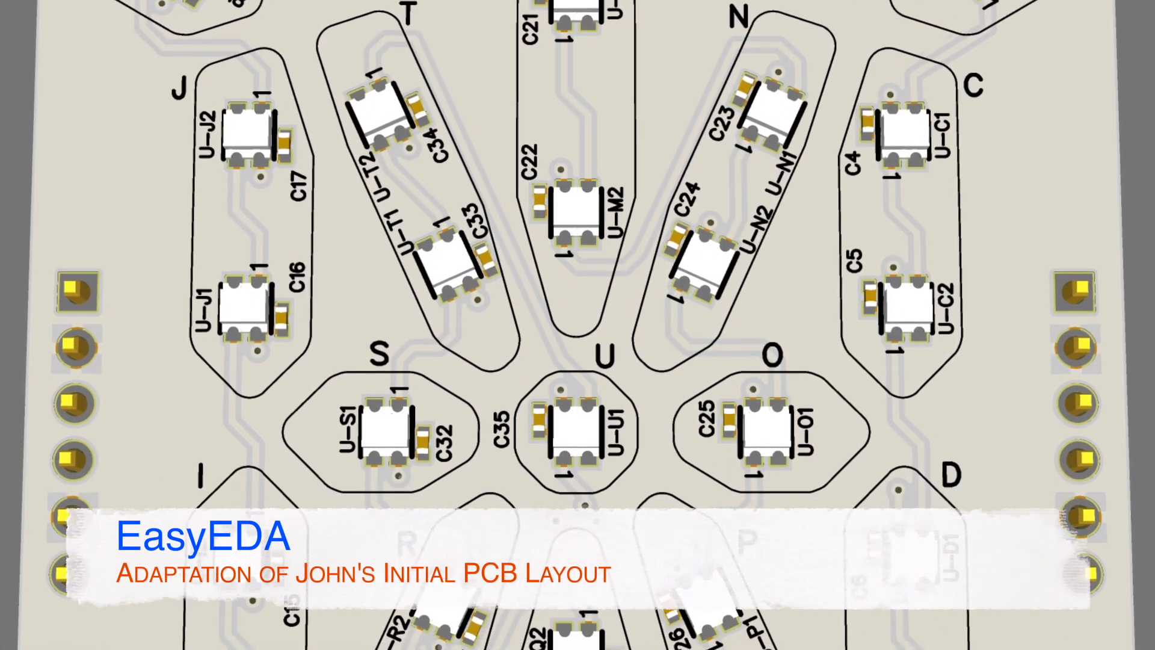
Step: Scroll through EasyEDA to reach the 21-segment board's Photo View render
scroll(down, 3)
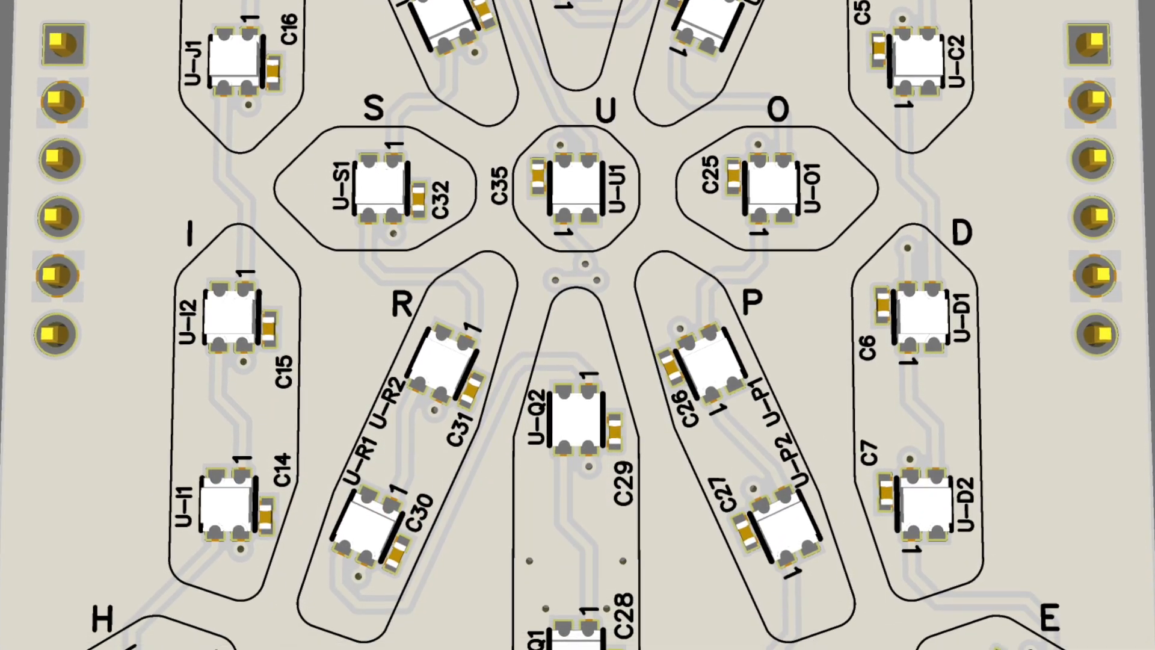
scroll(down, 3)
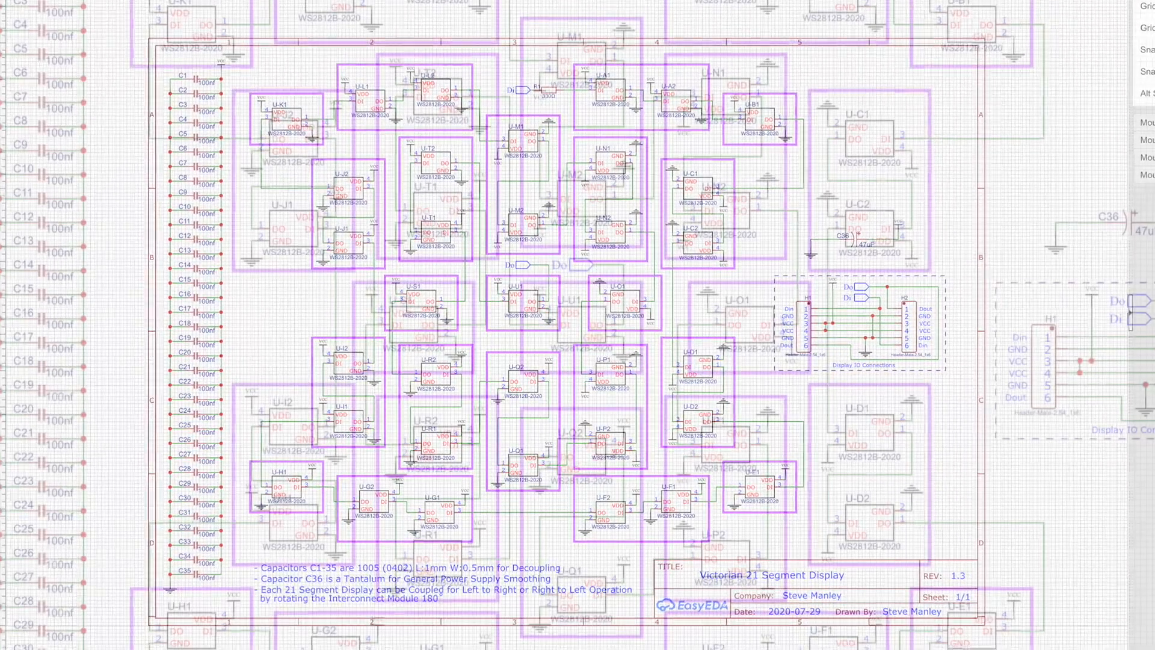
scroll(up, 3)
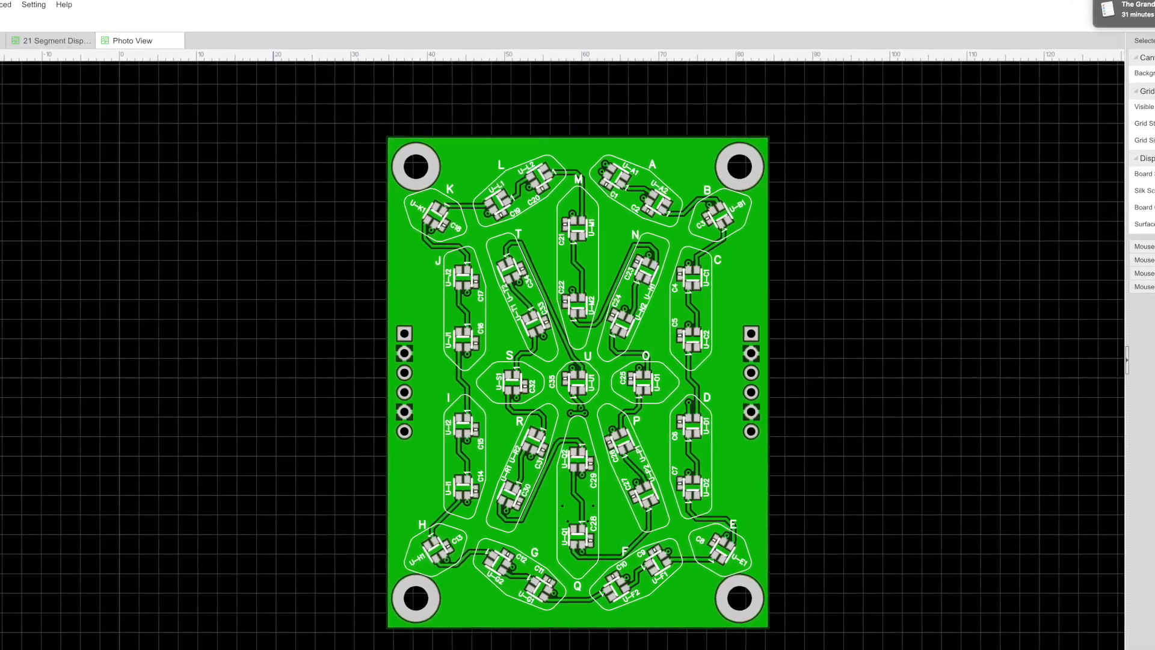
Step: Orbit the 21-segment board in EasyEDA's 3D view to show its back header pins
click(211, 96)
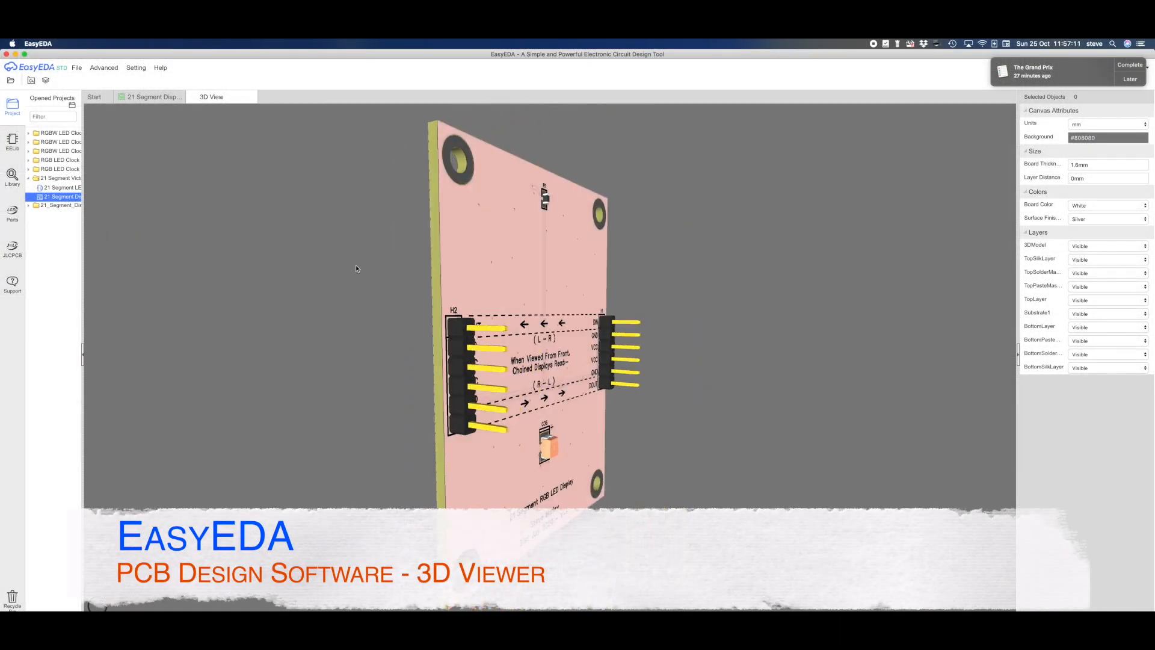
drag(357, 268, 240, 274)
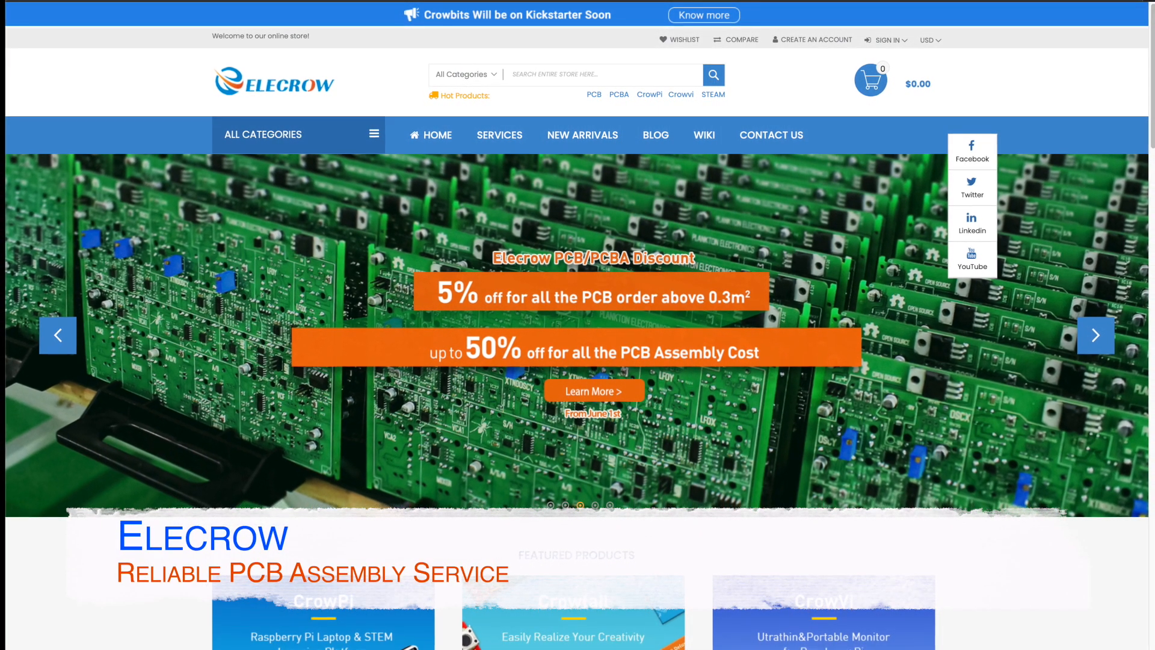
scroll(down, 3)
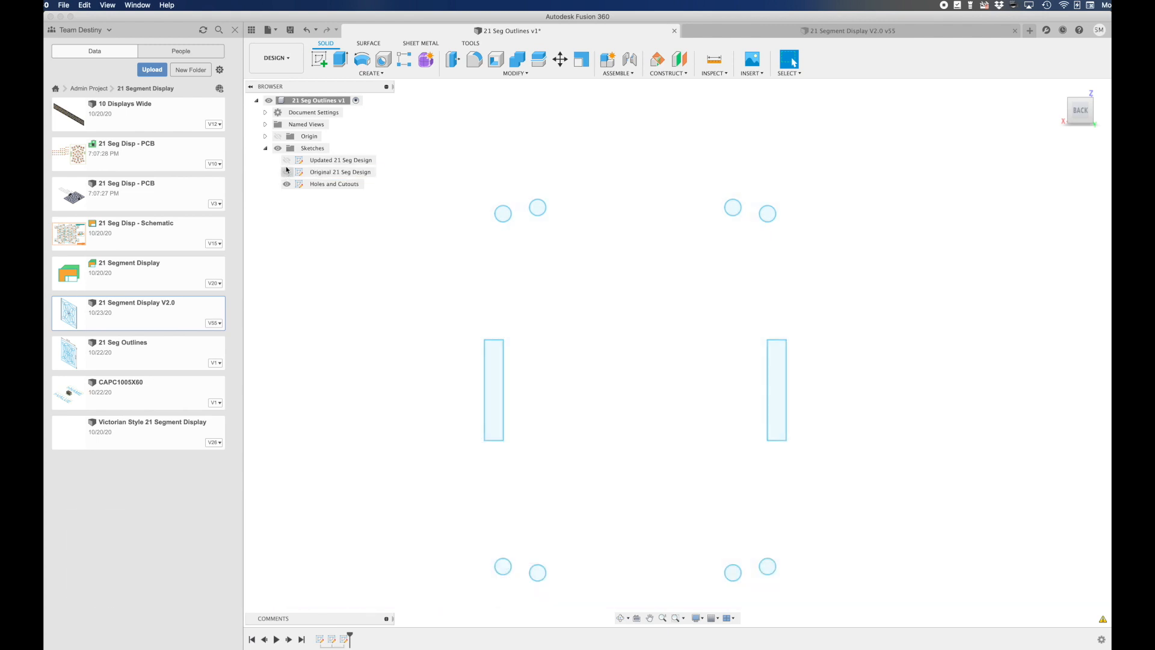
Step: Extrude the updated segment outline sketch into a solid shell with distance -10
click(286, 160)
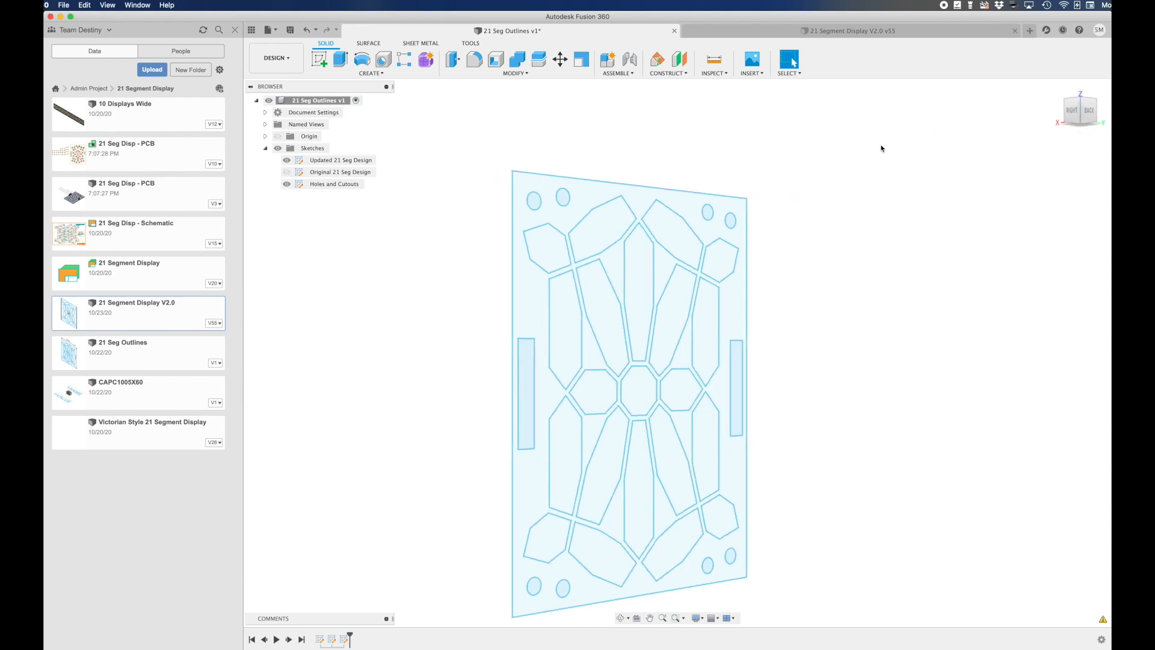
click(372, 73)
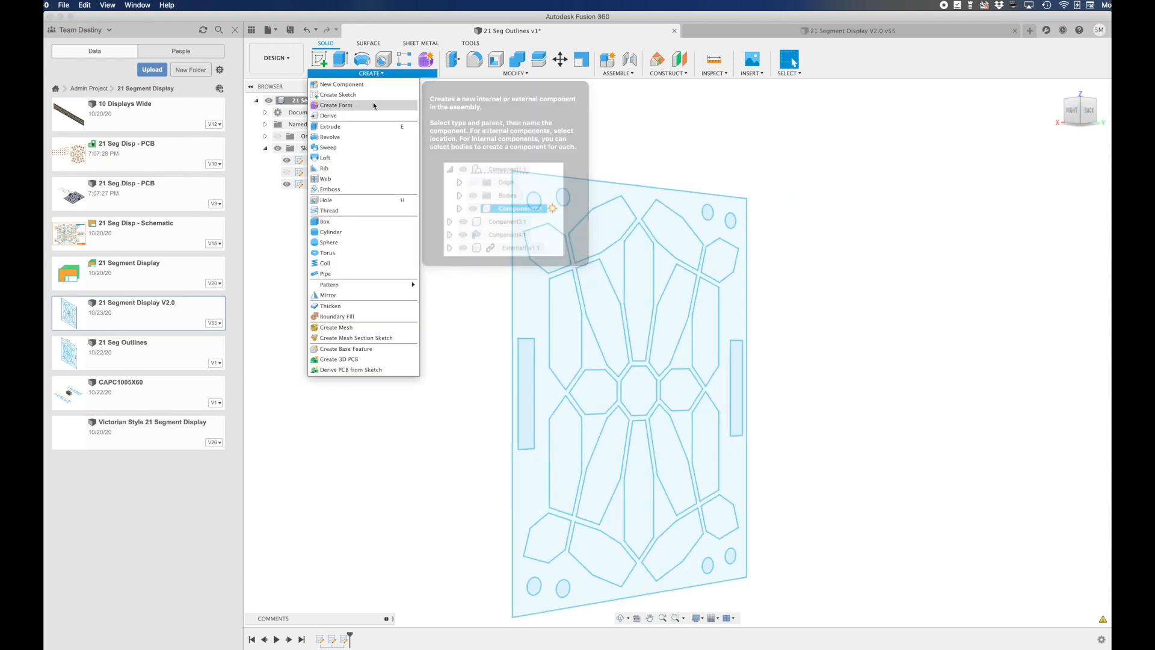
click(330, 126)
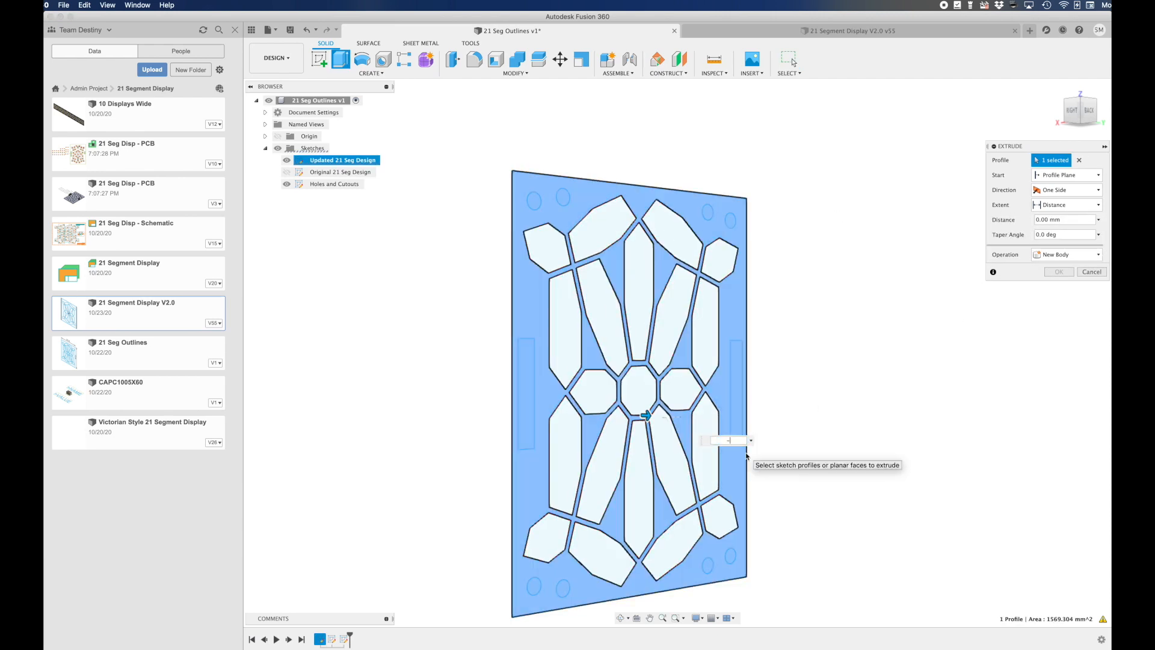
text(-10)
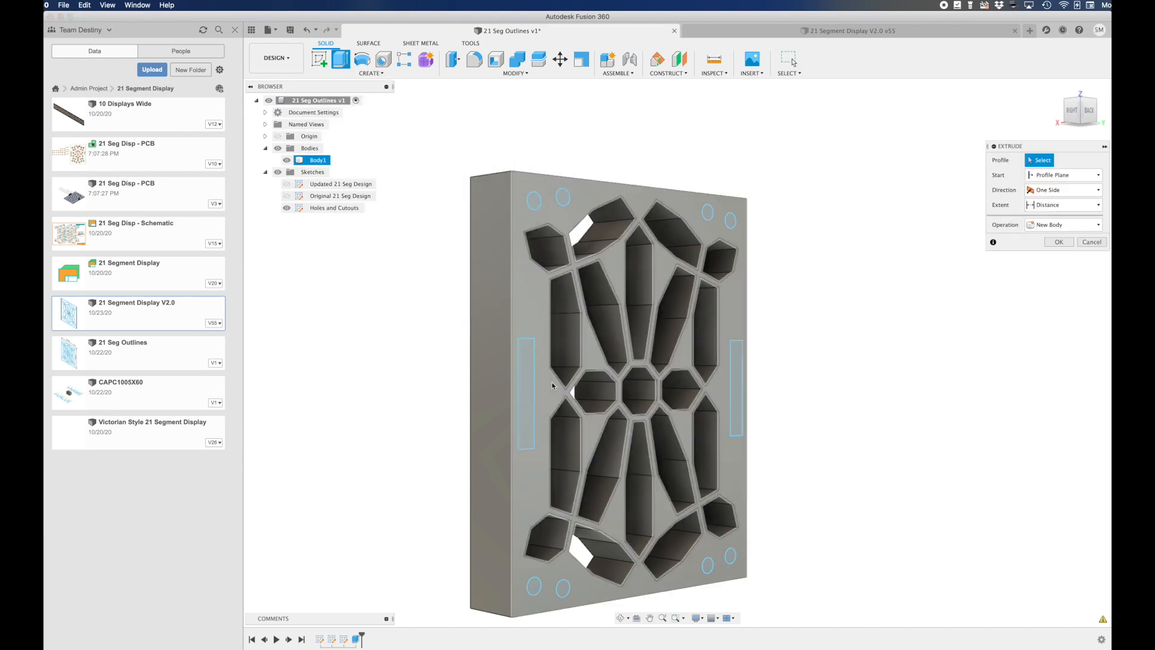
Step: Recess the left and right side slots into the shell
click(525, 394)
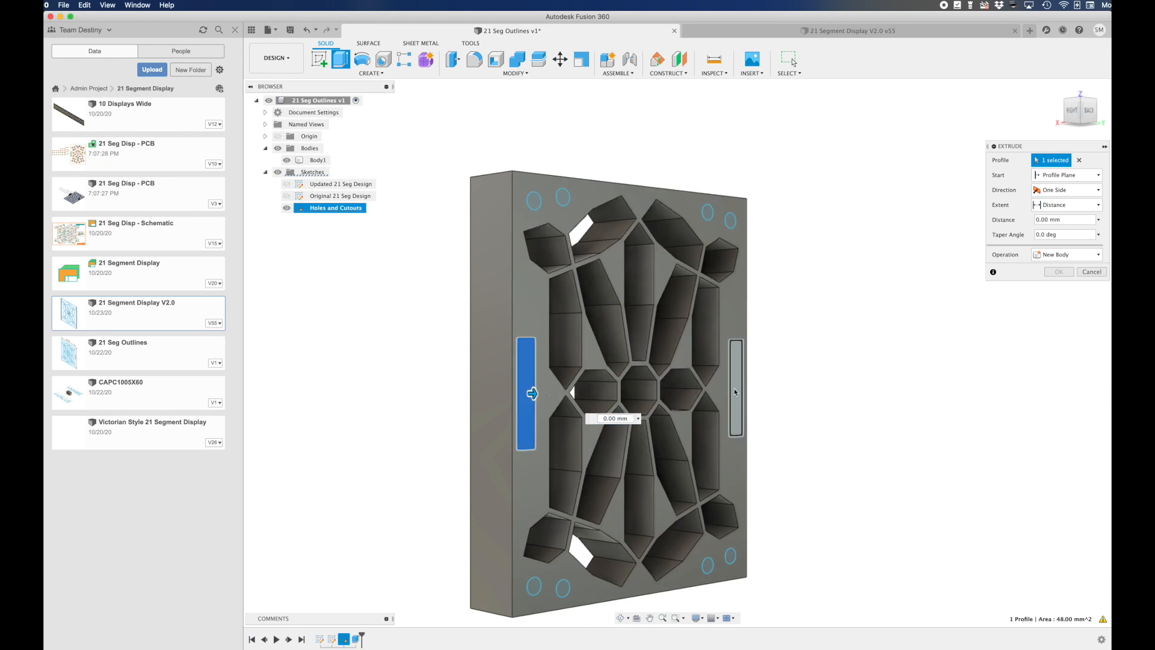
click(735, 391)
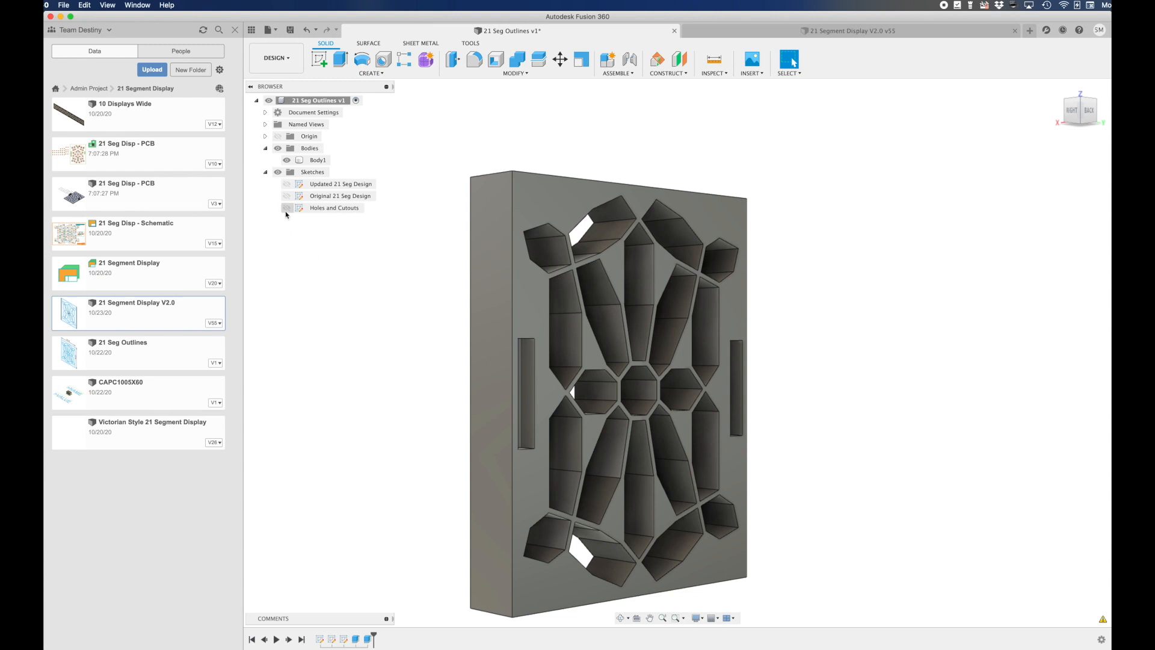
click(371, 62)
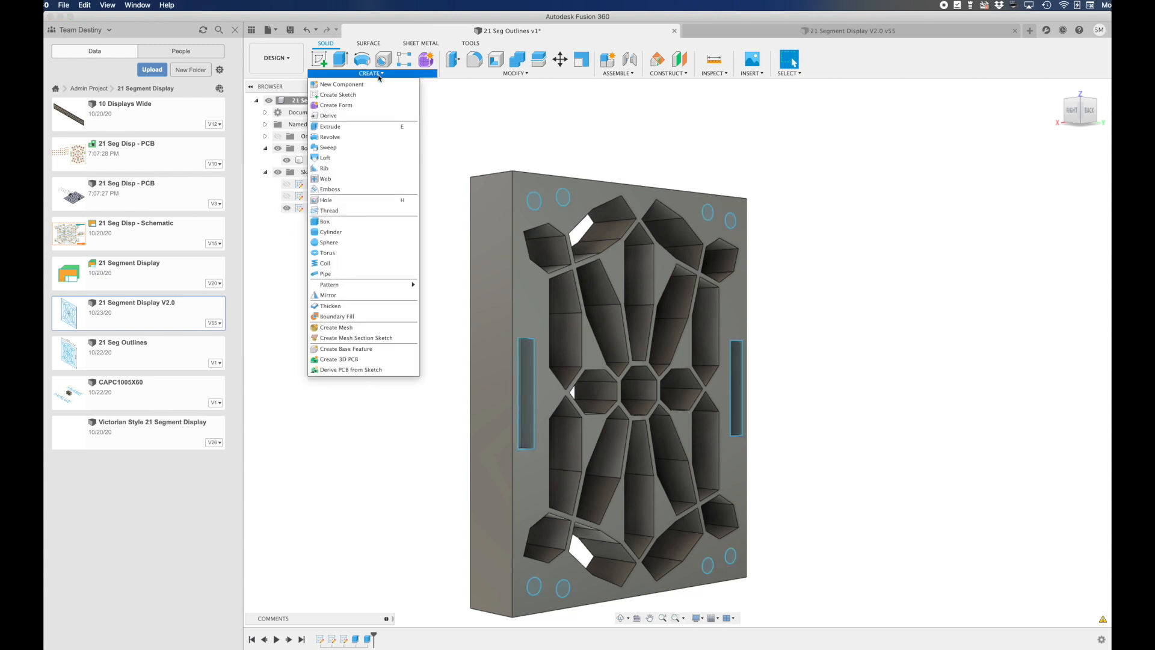
mouse_move(329, 188)
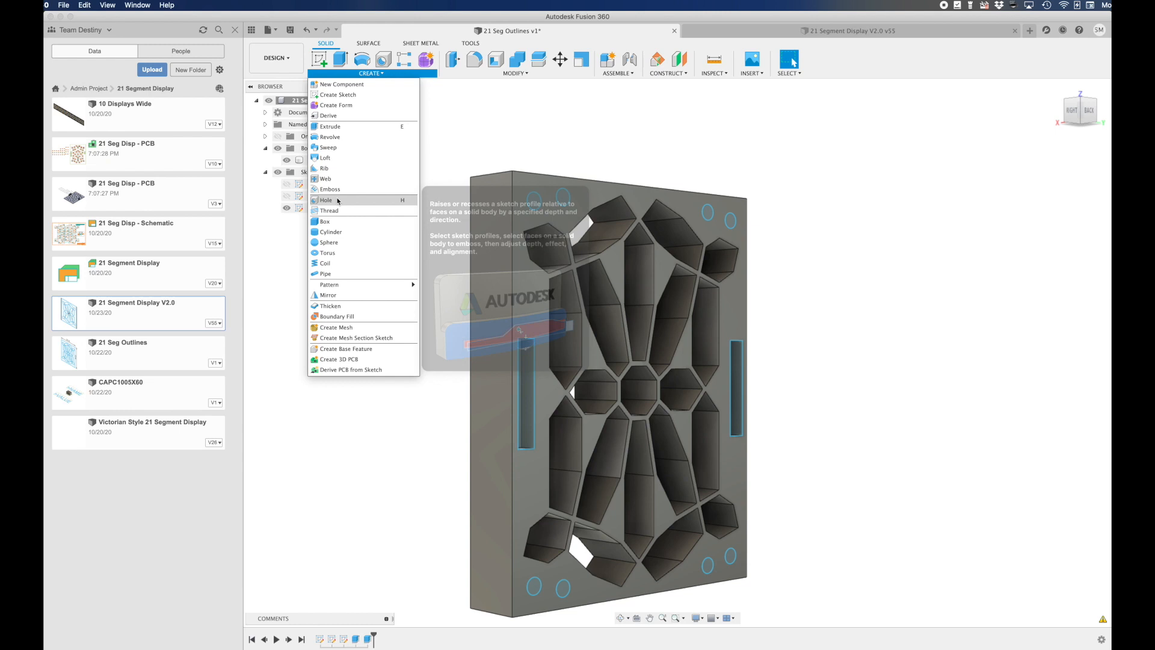
Step: Add eight modeled ISO Metric M3x0.5 threaded holes, 10 mm deep, at the corner points
click(325, 200)
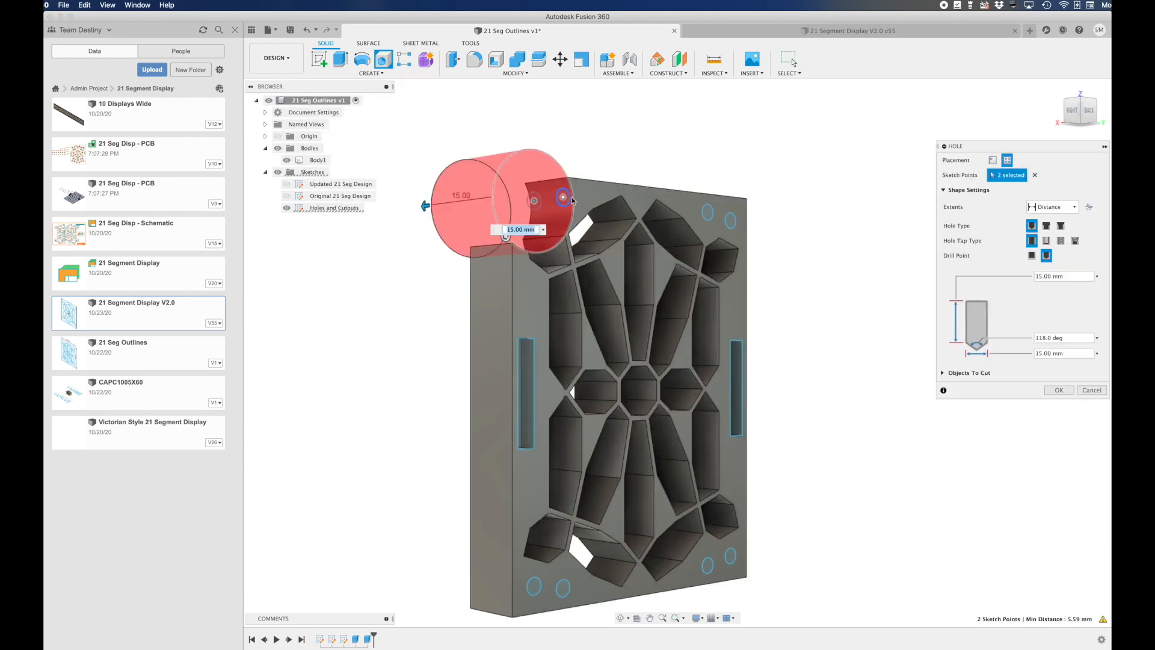
click(731, 223)
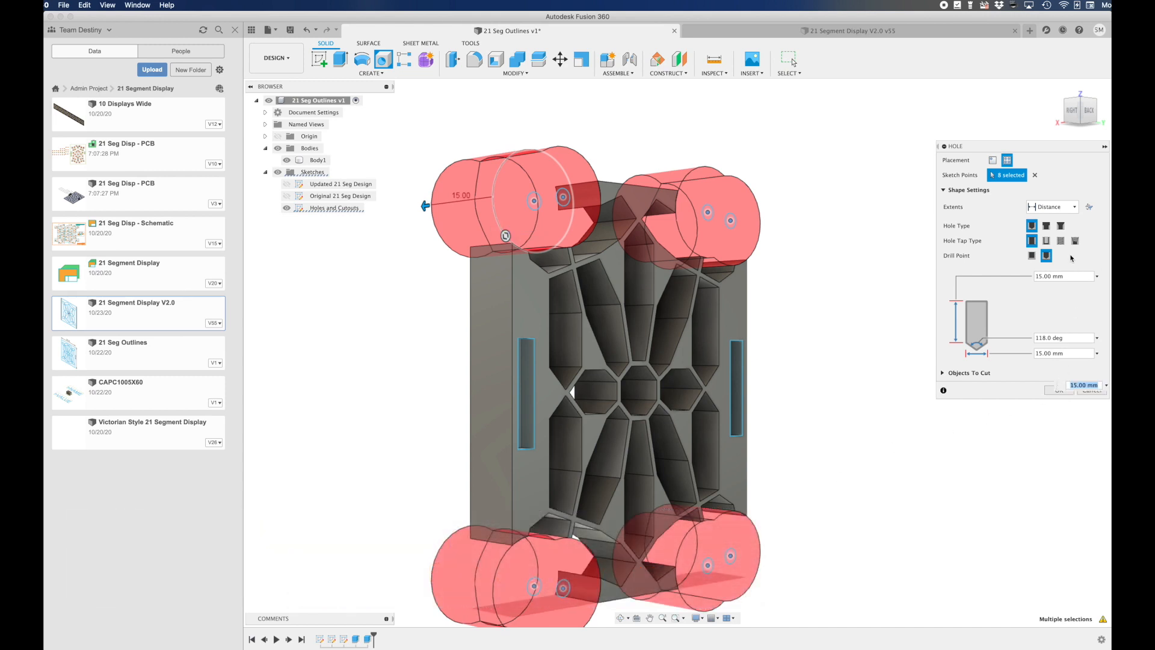
click(1061, 241)
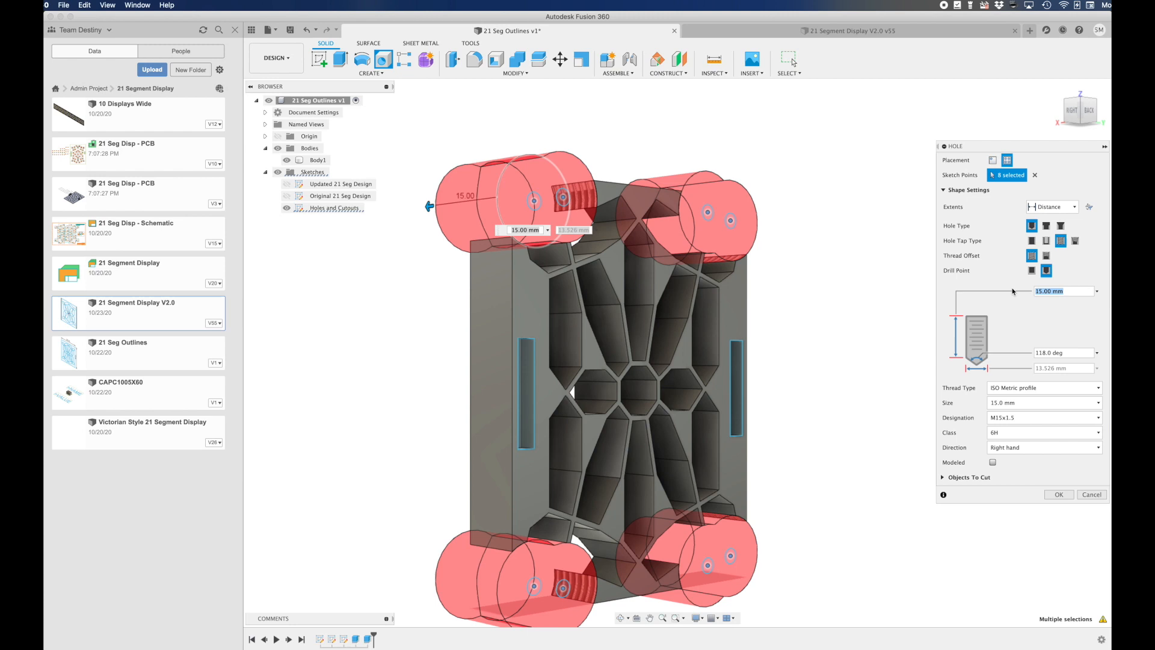
text(10)
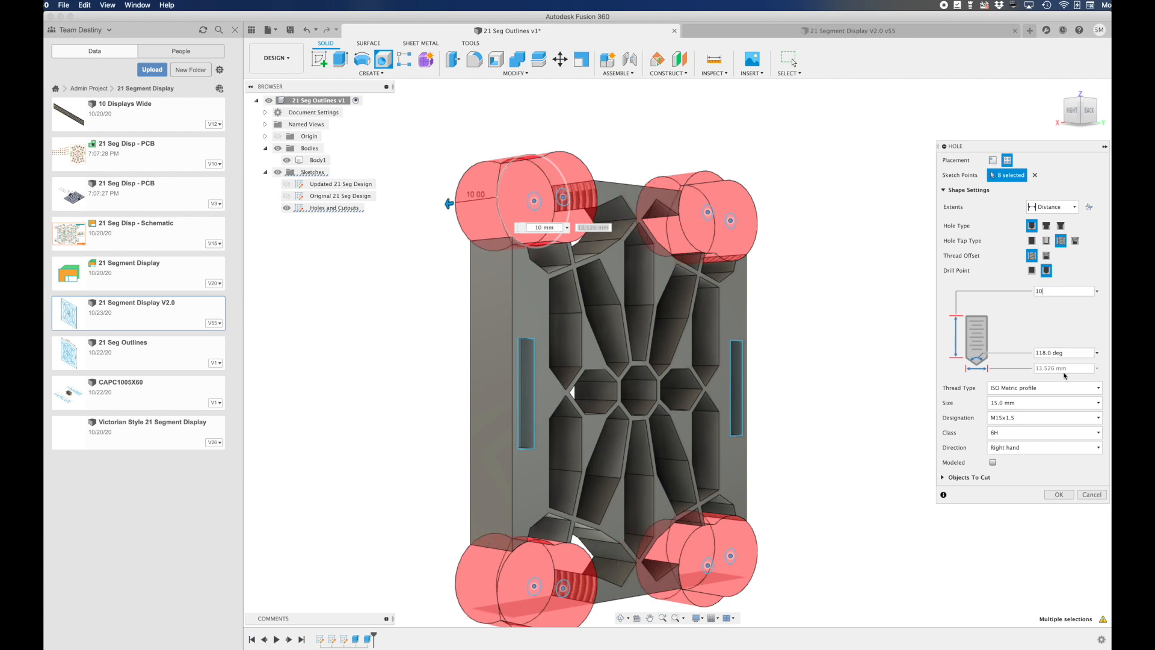
click(1043, 402)
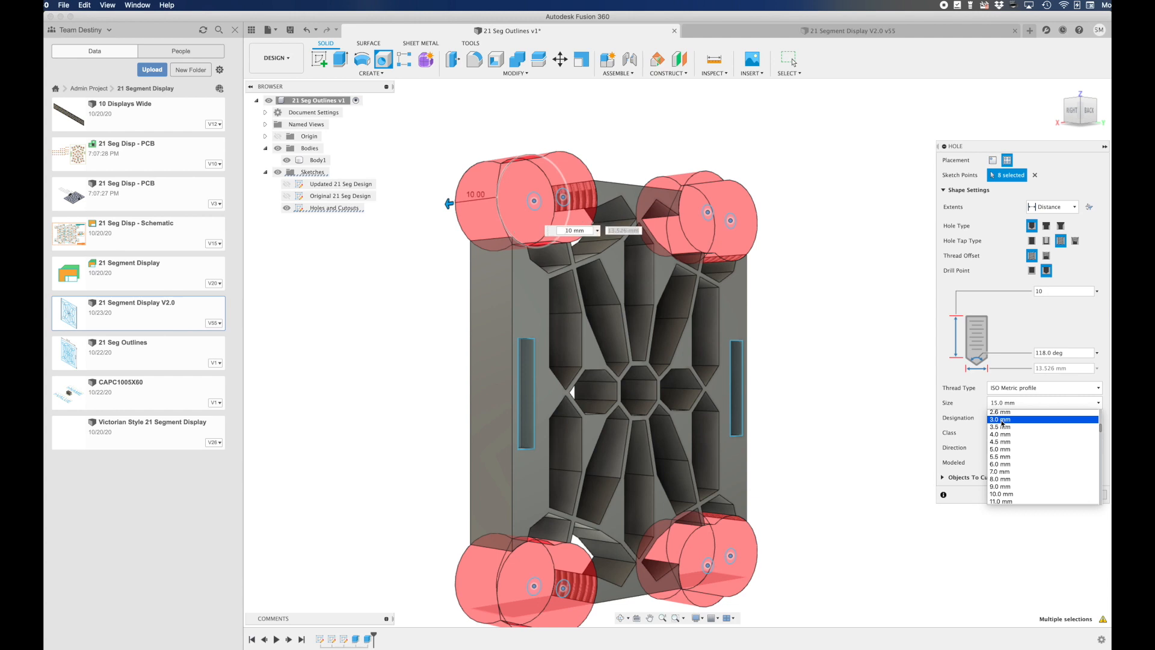
click(1001, 419)
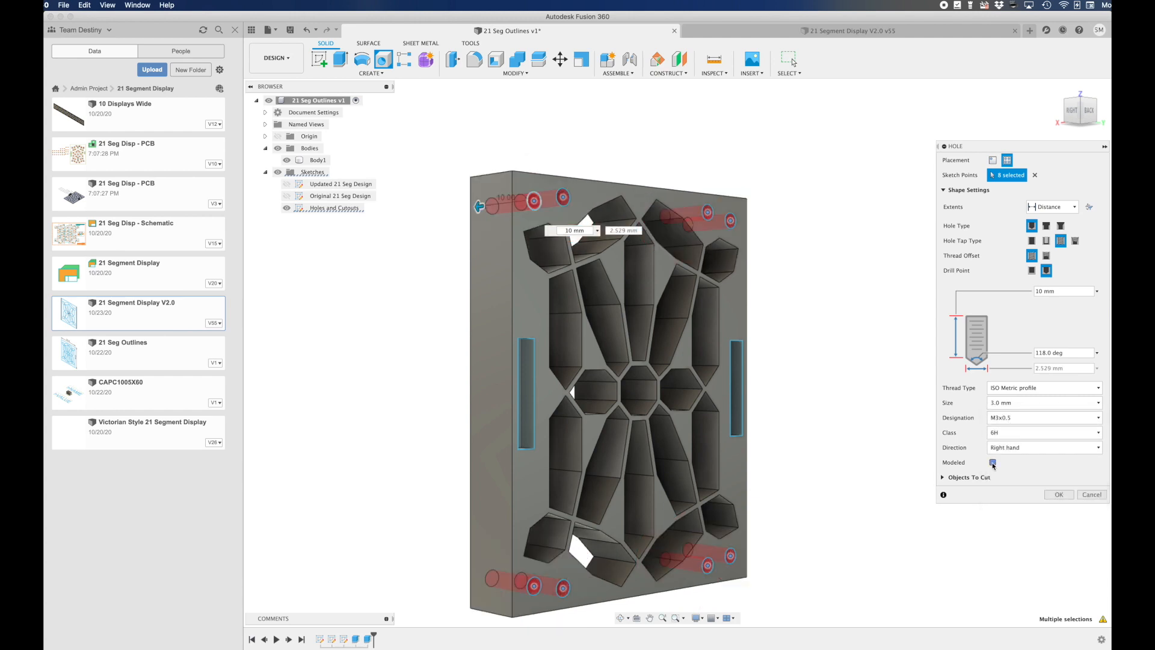
click(992, 462)
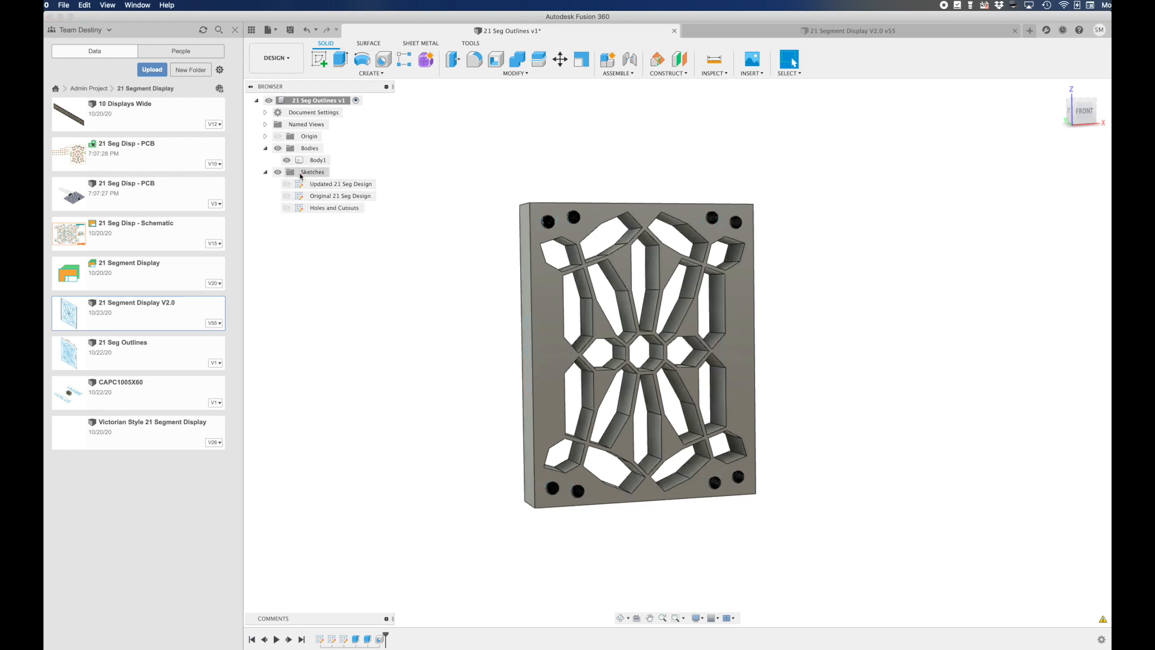
Step: Rename Body1 to 'Shell' and export it as the STL file Shell
click(318, 160)
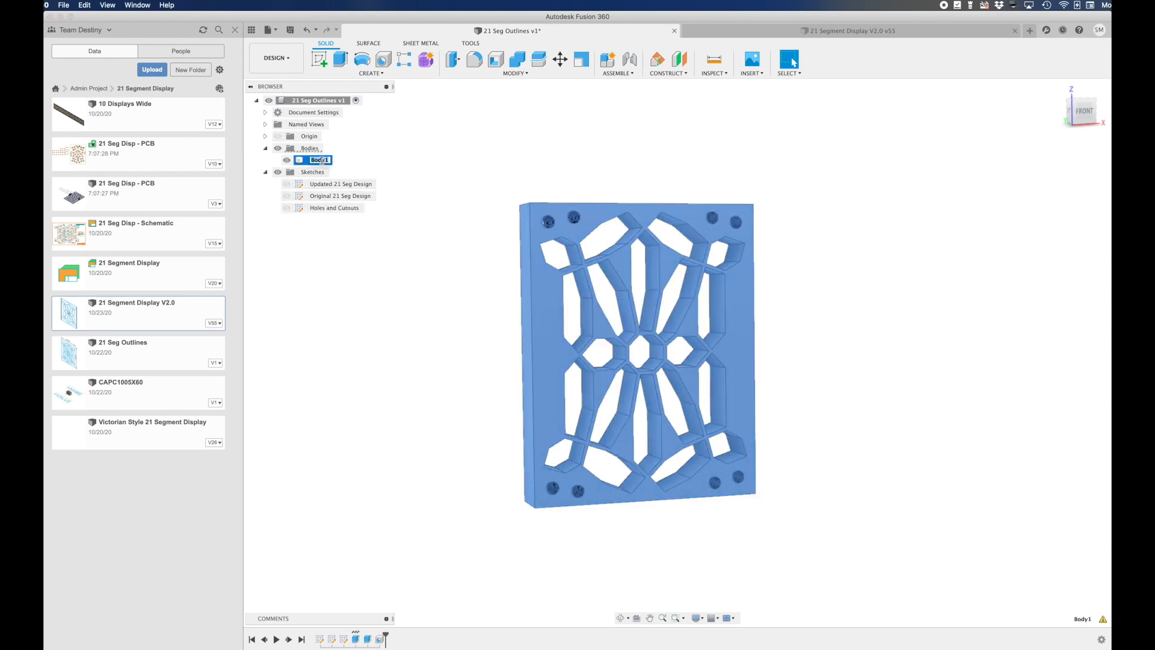
text(Shell)
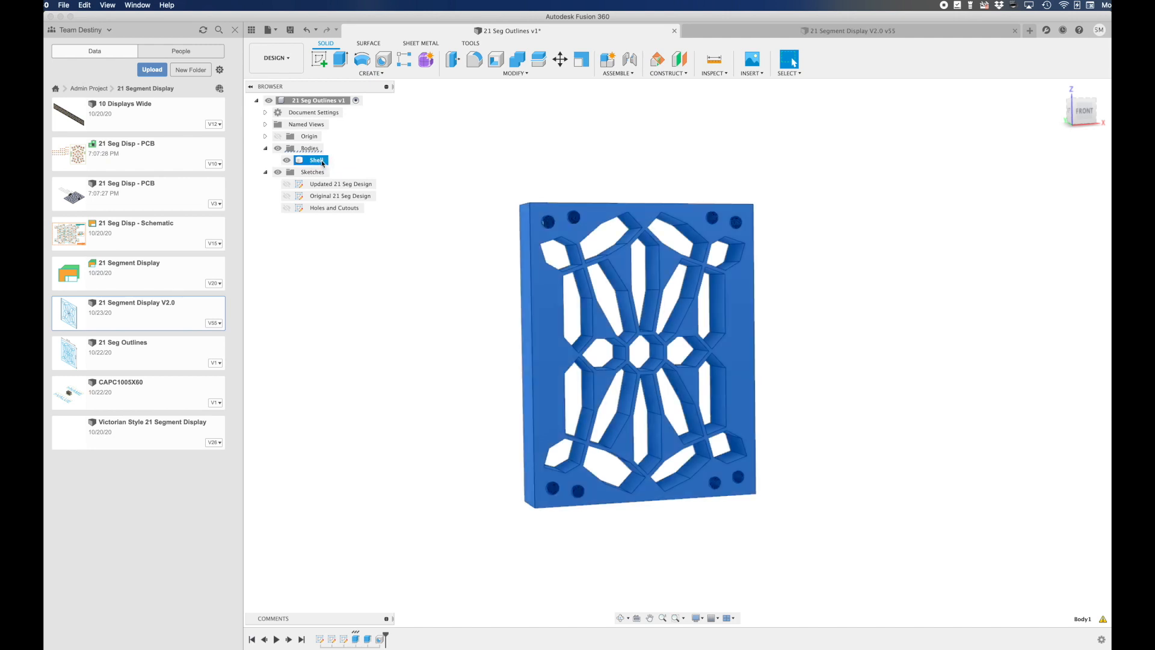
right_click(316, 160)
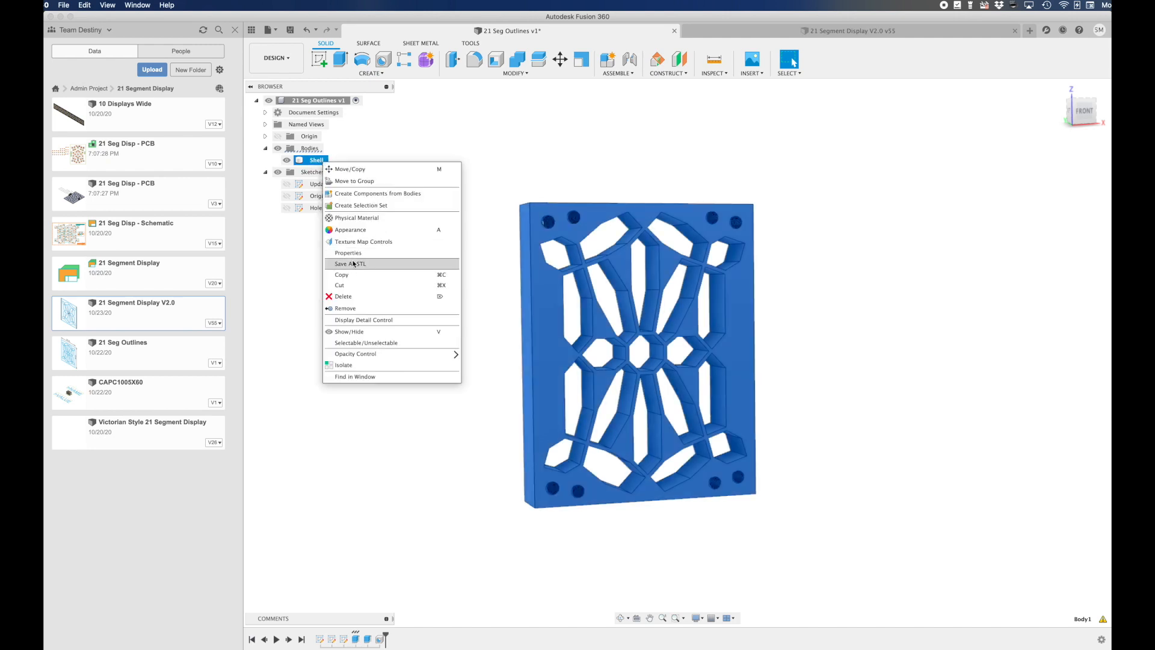
click(351, 263)
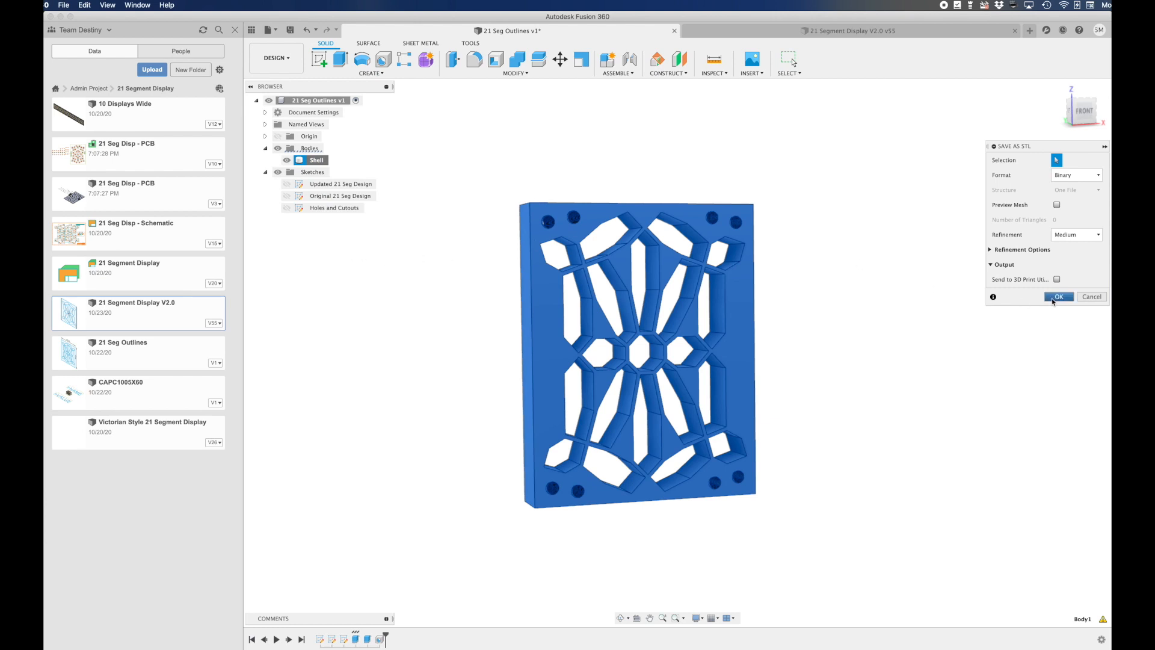
click(1058, 296)
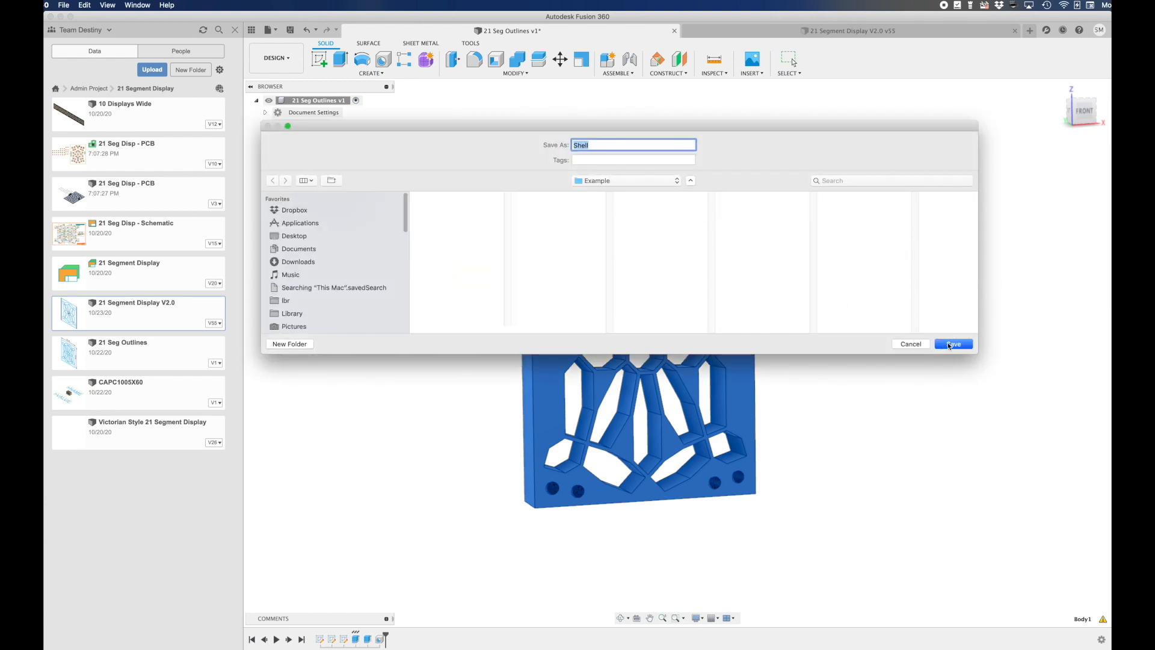
click(952, 344)
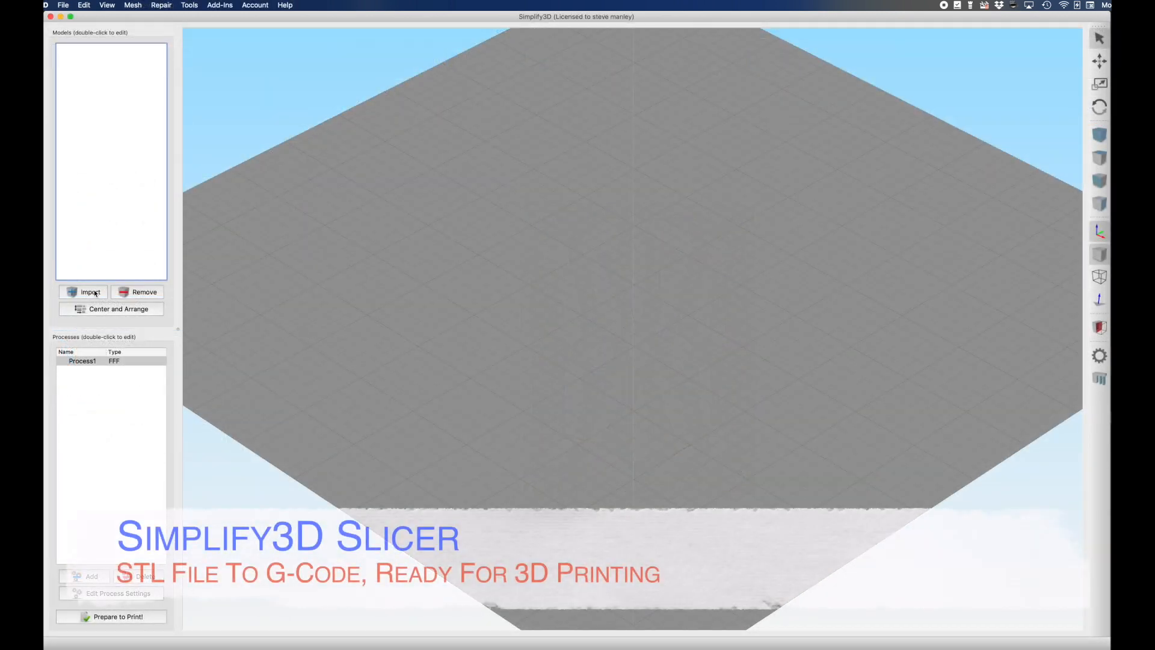
Step: Import Shell.stl into Simplify3D and place its flat face down on the bed
click(90, 292)
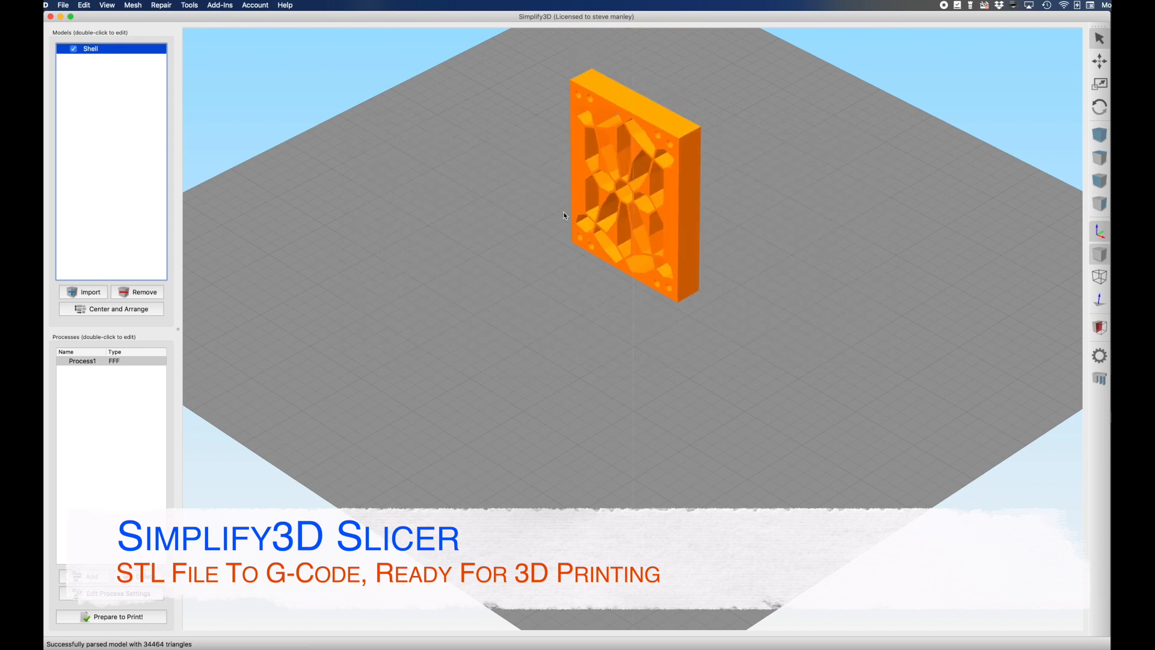
click(83, 5)
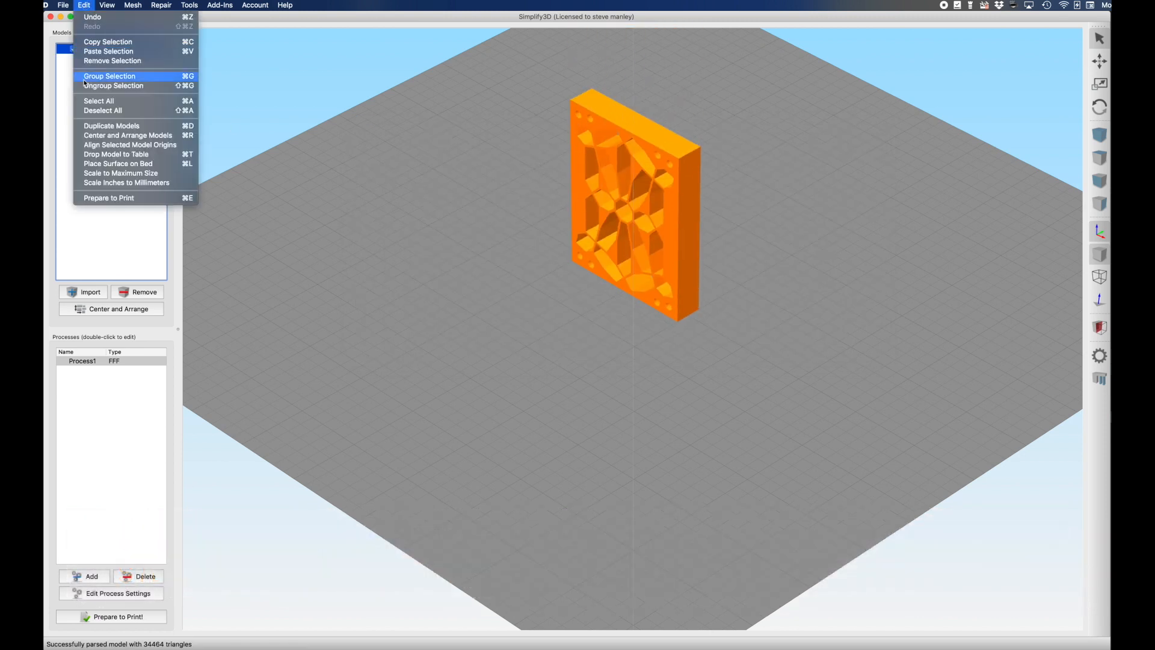
click(117, 163)
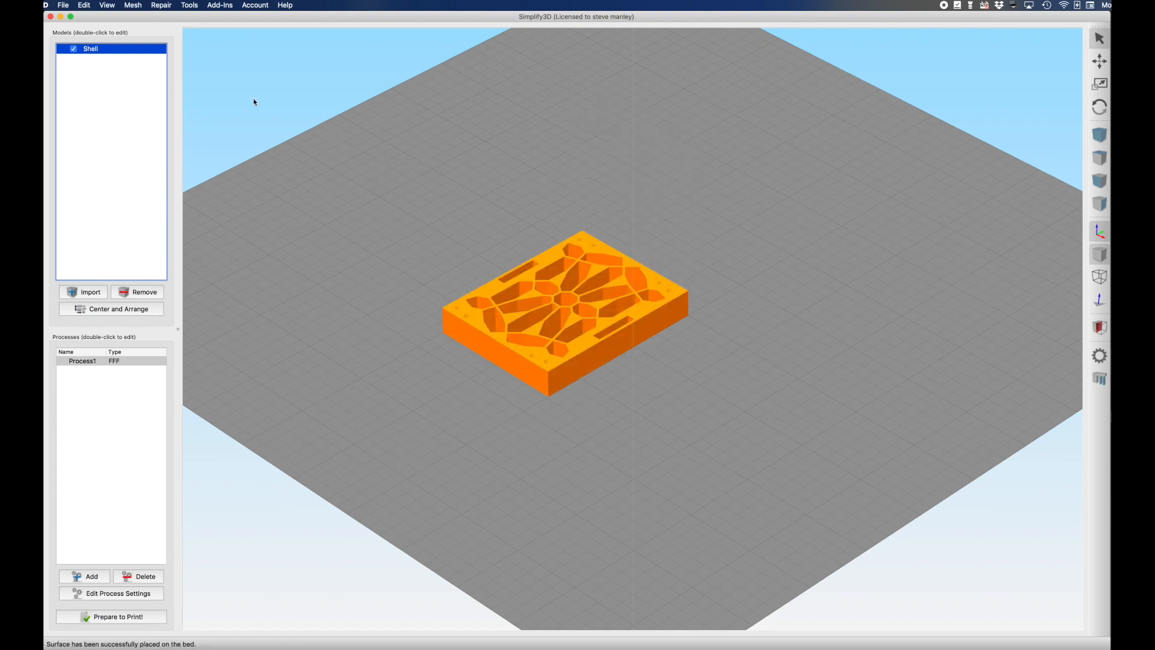
click(83, 5)
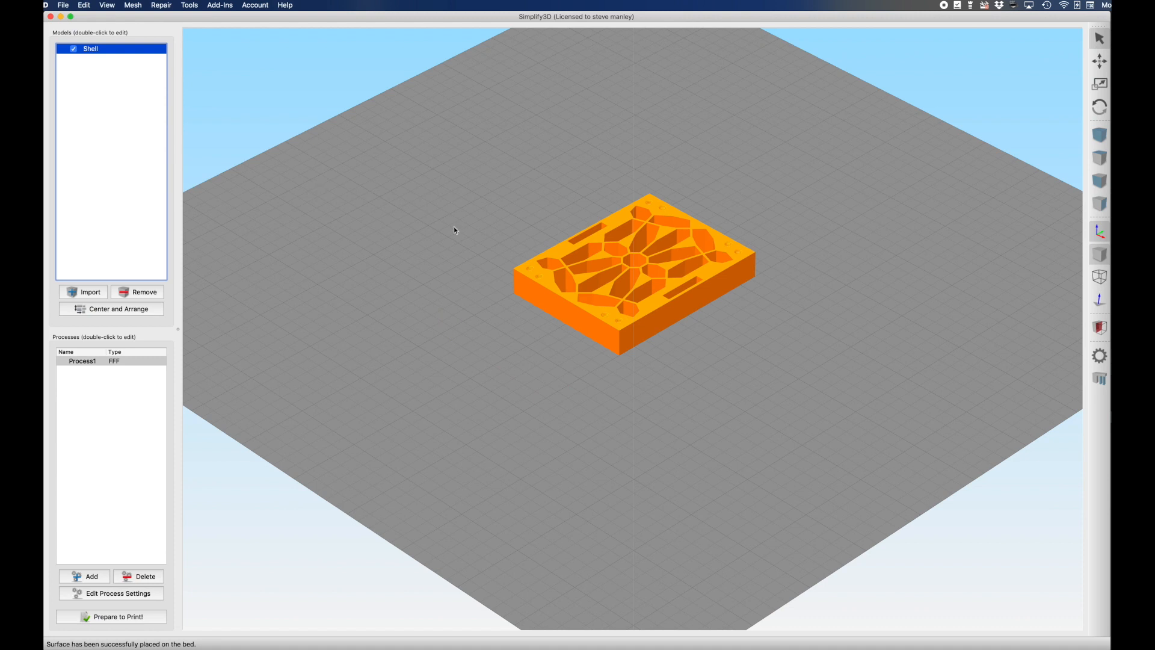
mouse_move(125, 619)
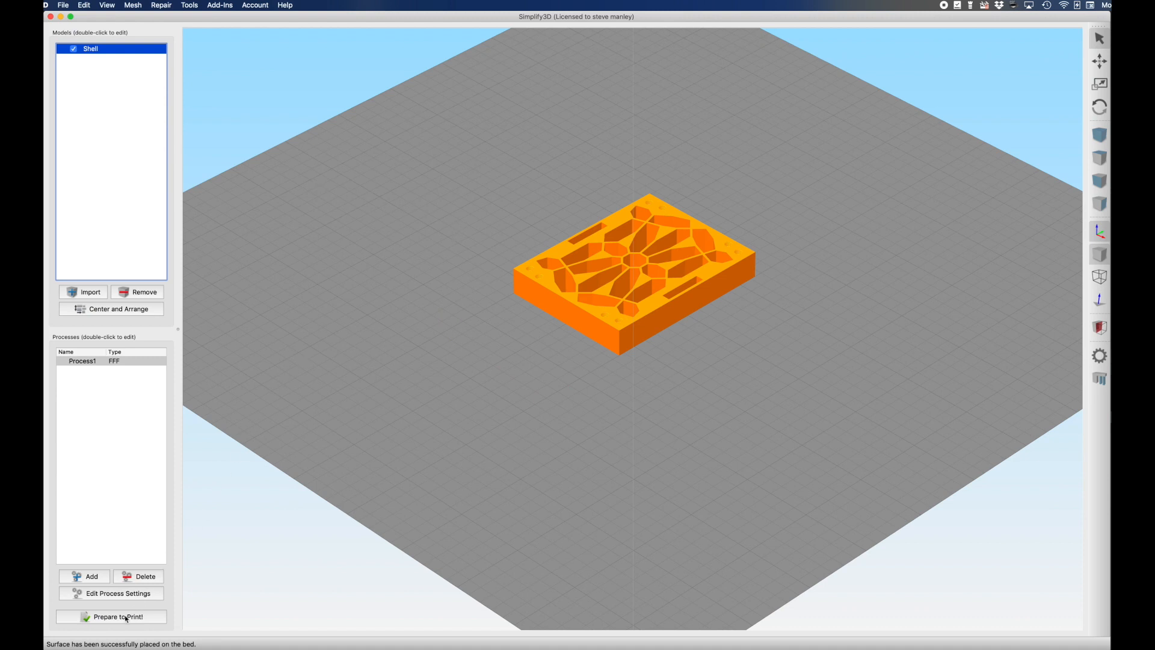
Step: Slice Shell, scrub through the 50-layer preview, and save the toolpaths as Shell.gcode
click(111, 617)
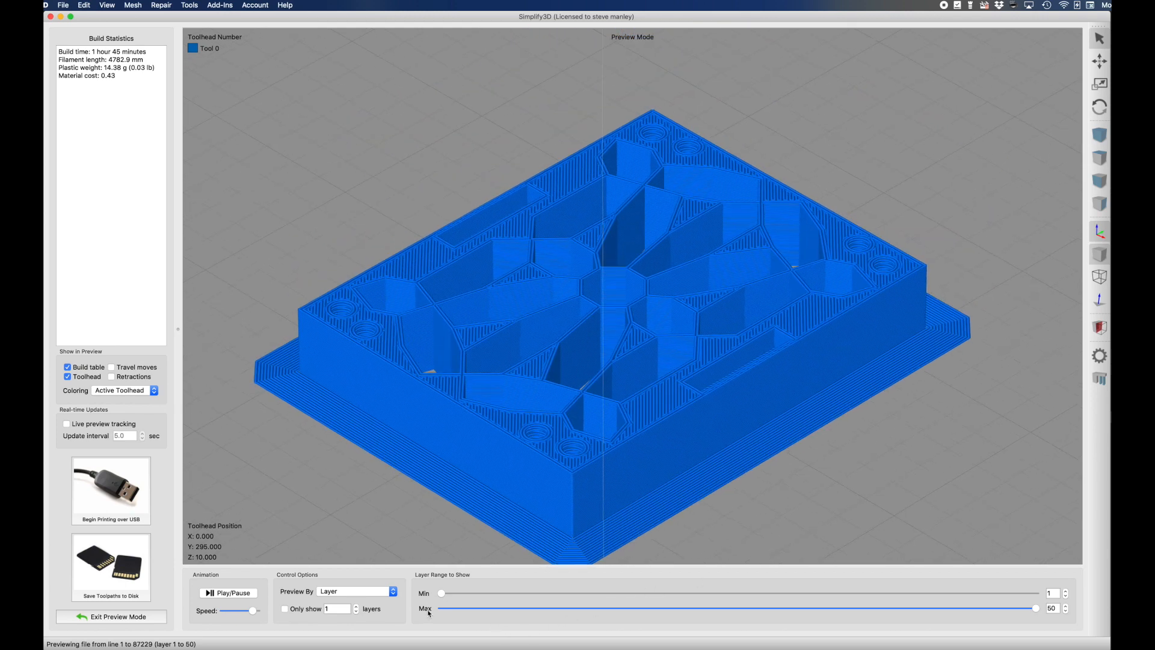
click(229, 592)
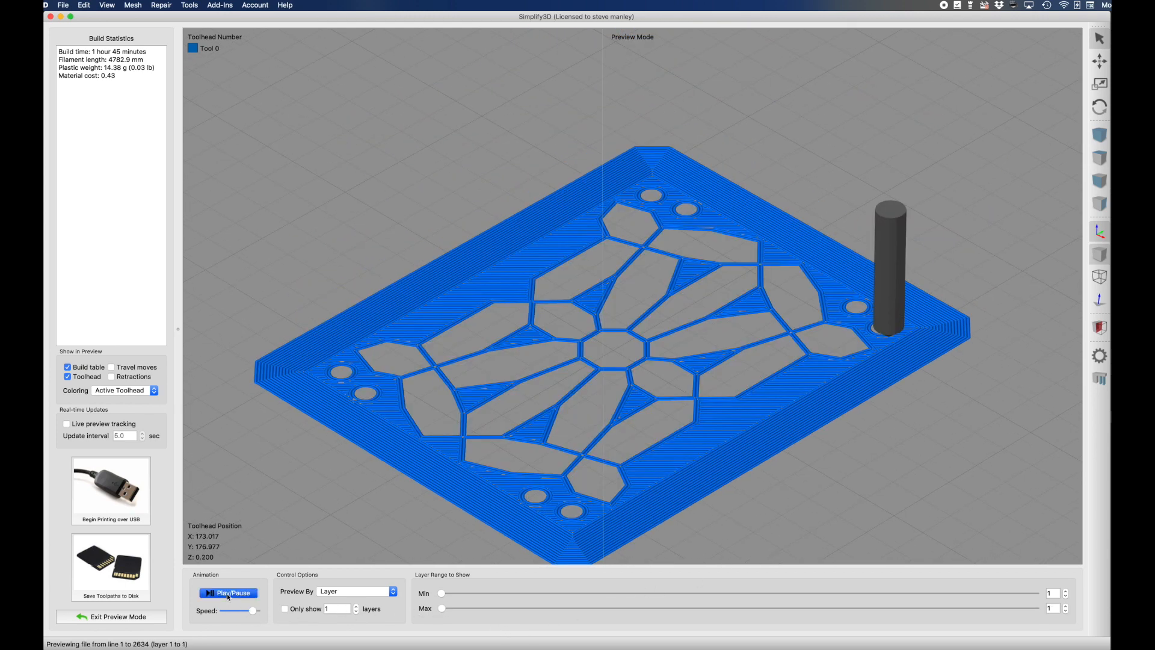
drag(442, 608, 835, 607)
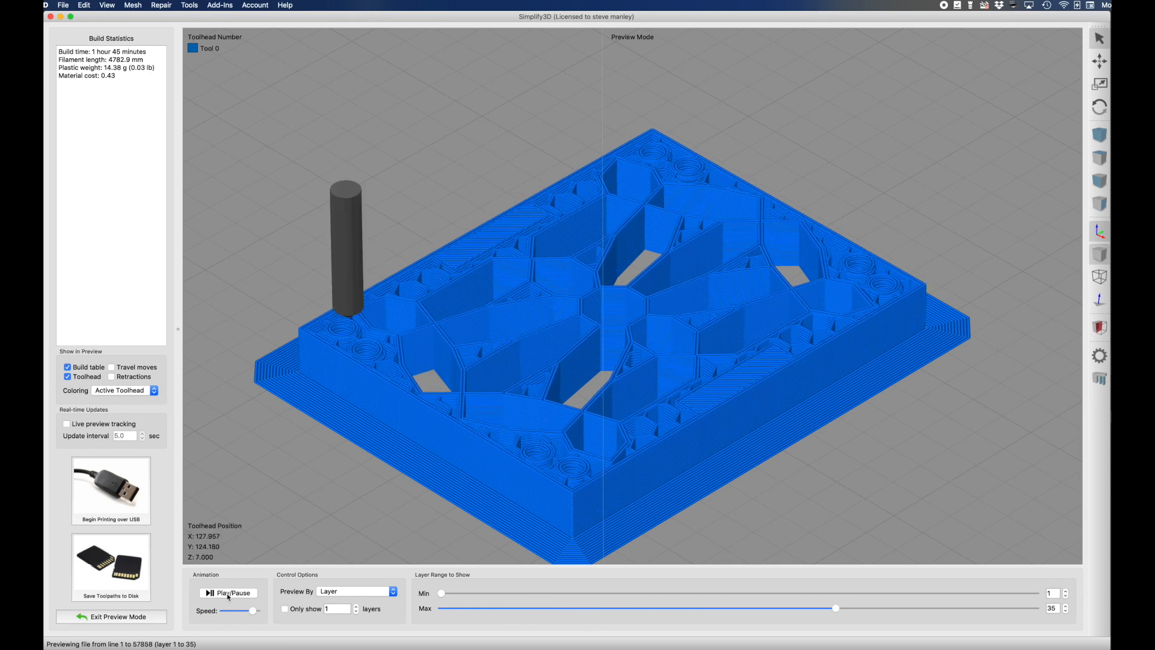
drag(834, 608, 1037, 608)
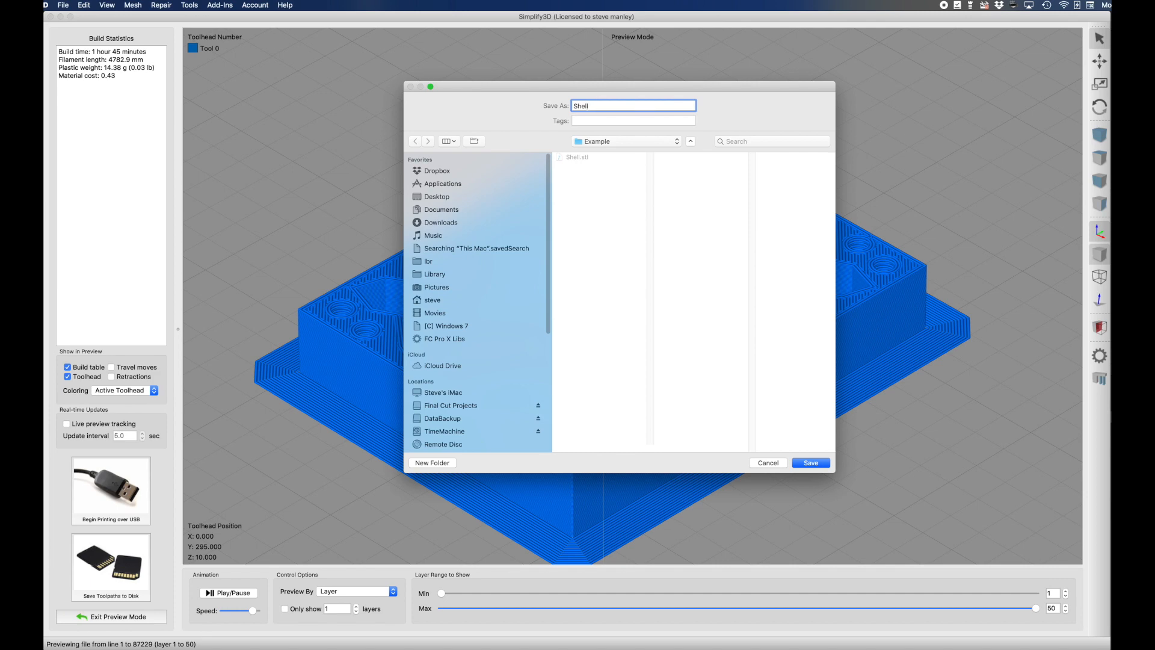
click(810, 463)
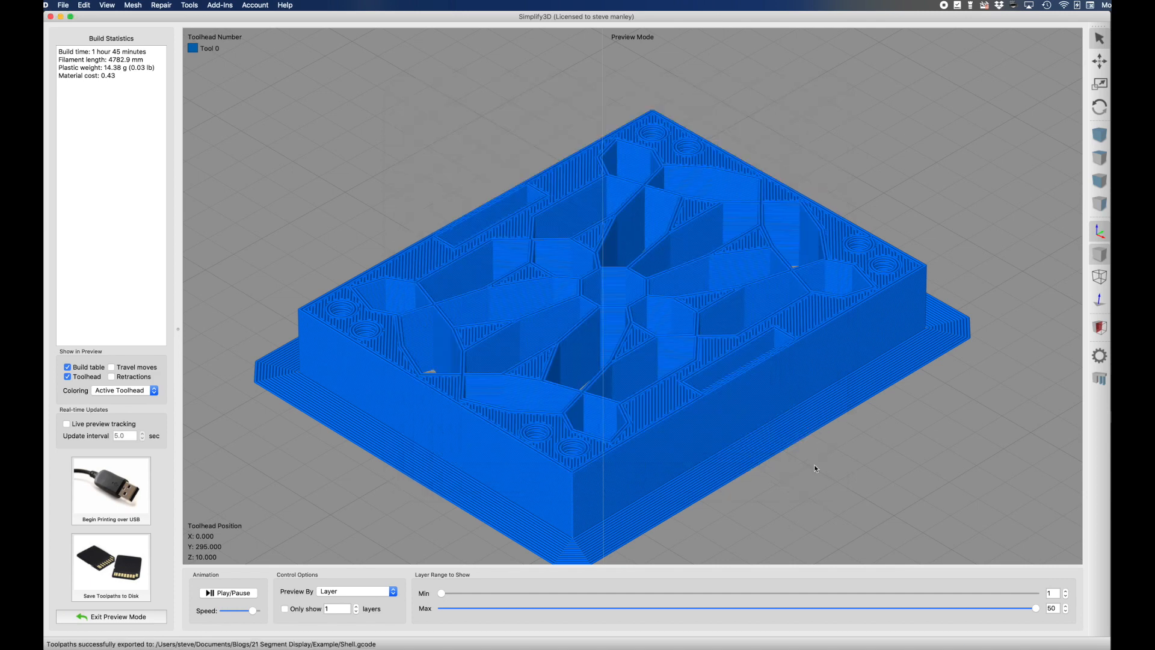
mouse_move(204, 560)
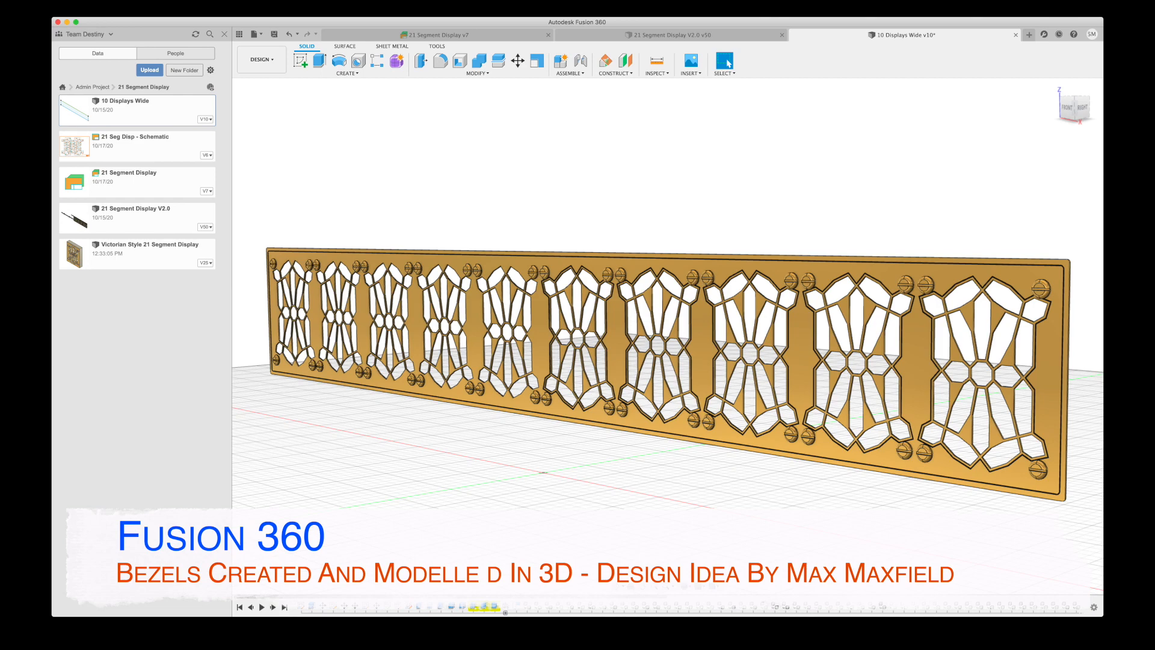
Step: Bring up the 21 Segment Display V2.0 document with its five-display bezel plate
click(667, 35)
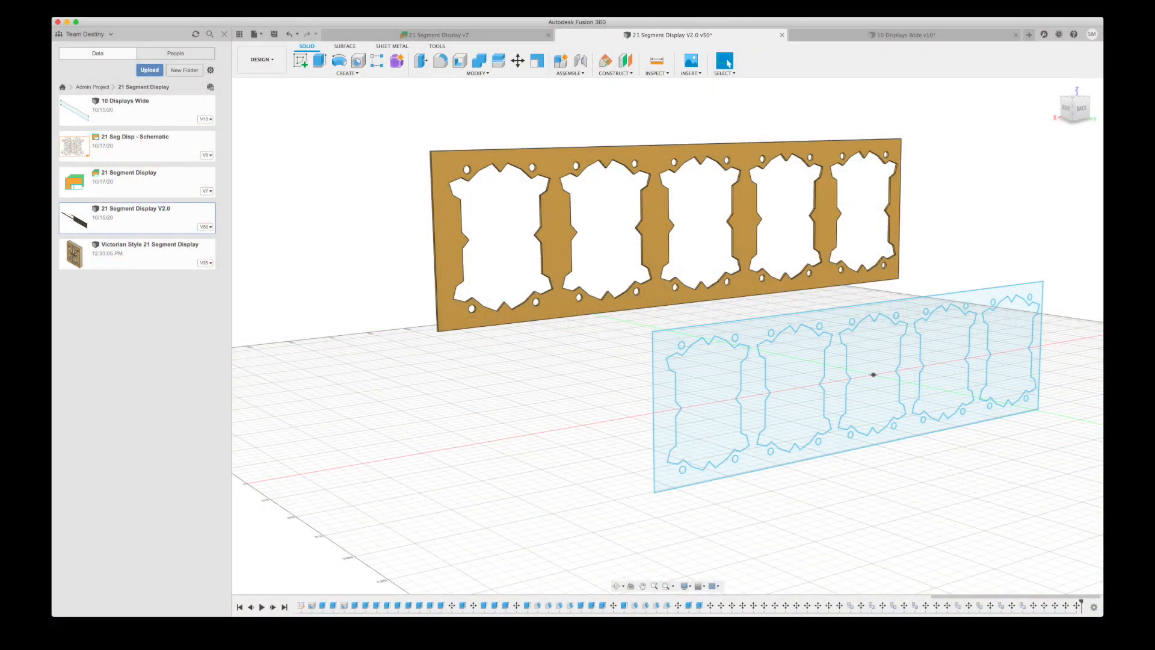